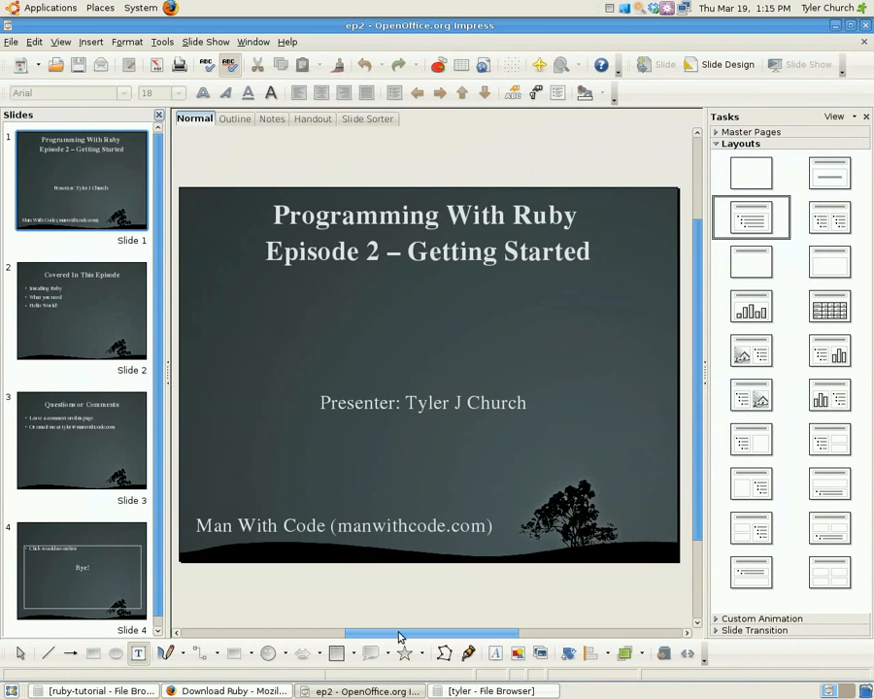
- Switch from the Impress slide to the Firefox window showing ruby-lang.org
{"action": "left_click", "coordinate": [228, 690]}
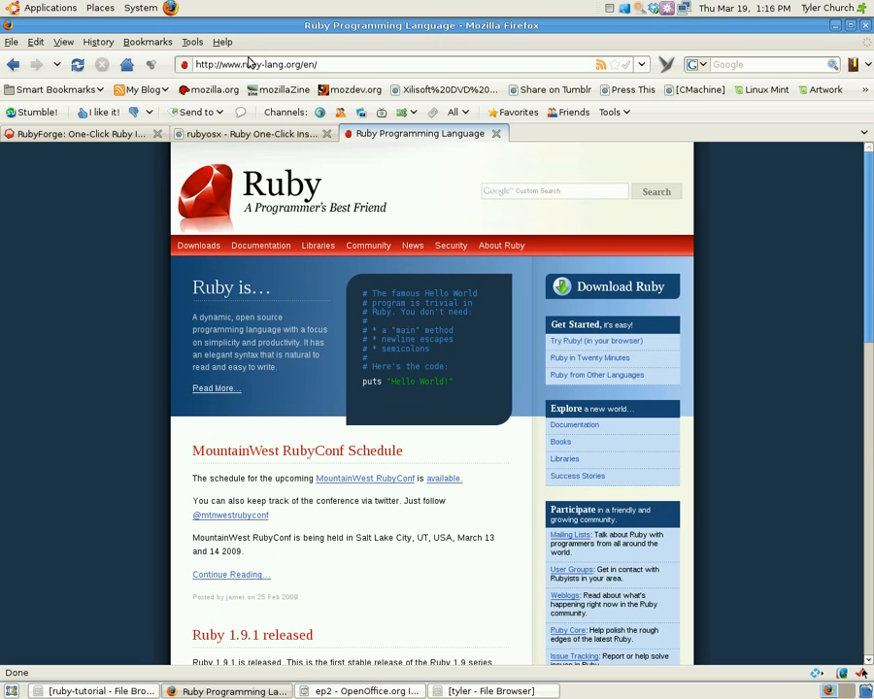
{"action": "mouse_move", "coordinate": [242, 64]}
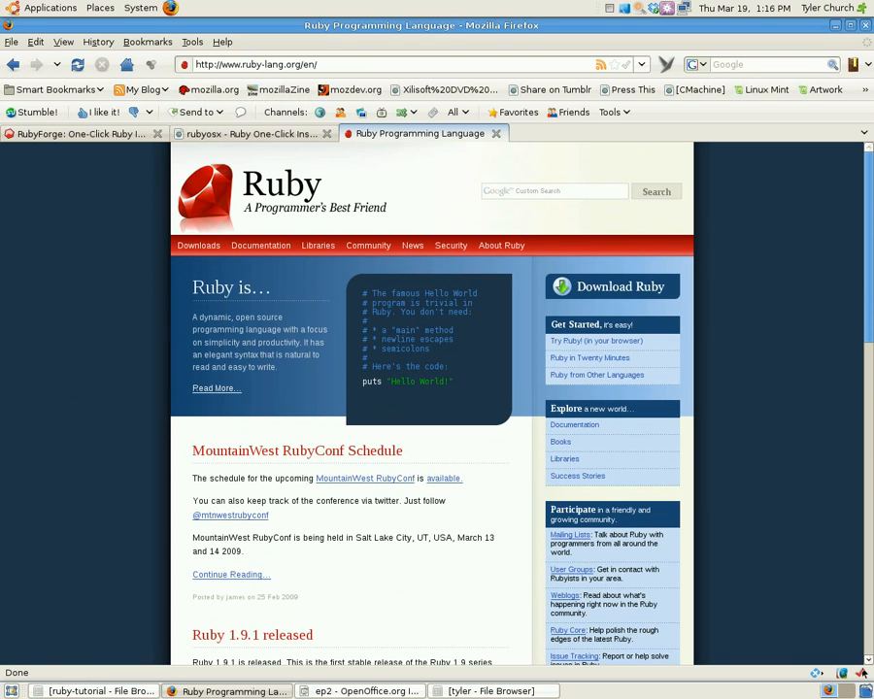
{"action": "mouse_move", "coordinate": [172, 250]}
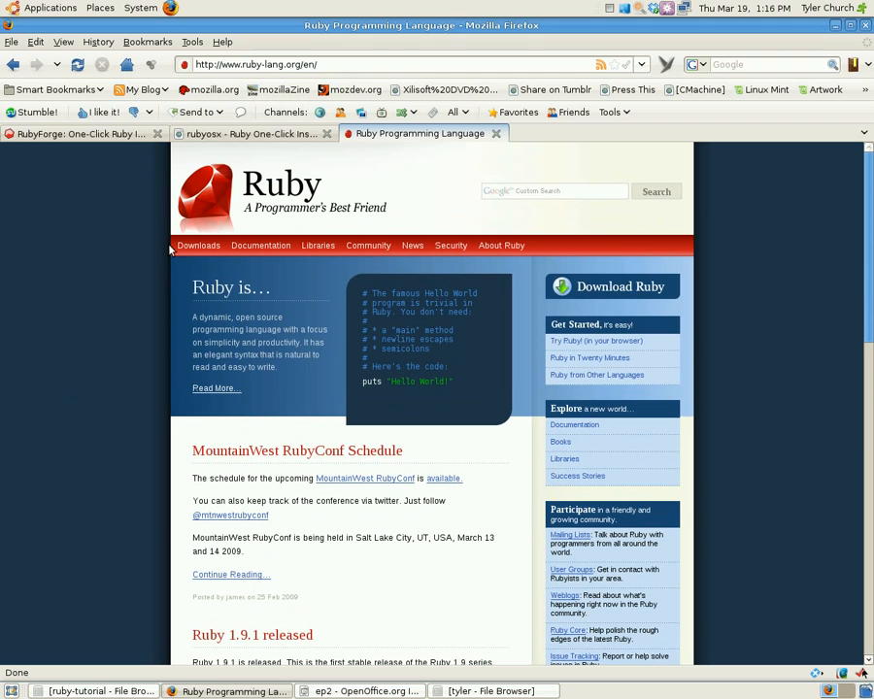
{"action": "mouse_move", "coordinate": [198, 245]}
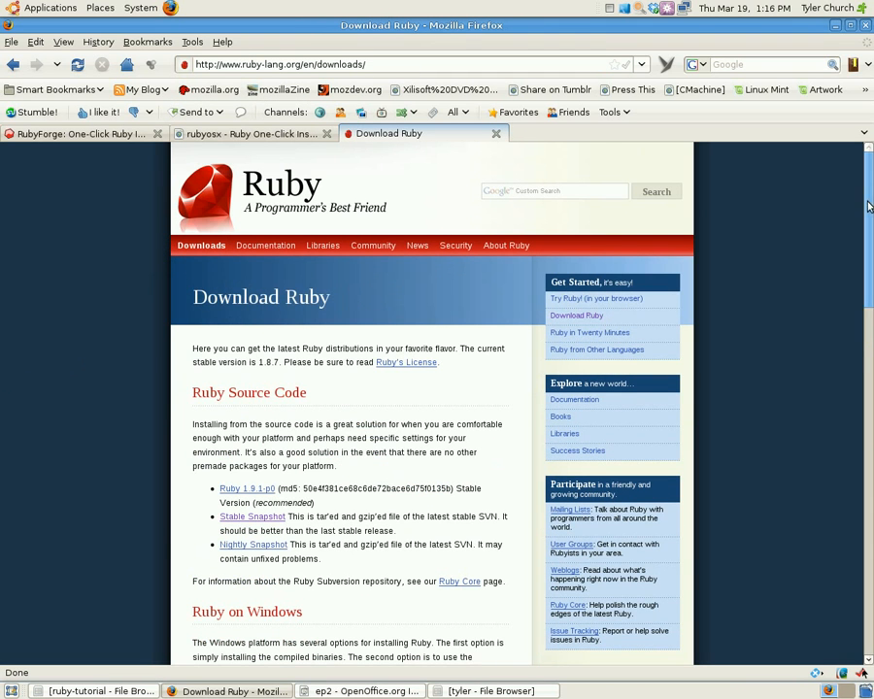
- Scroll the Download Ruby page through the Windows, Linux and OS X sections down to Solaris
{"action": "scroll", "scroll_direction": "down", "scroll_amount": 3}
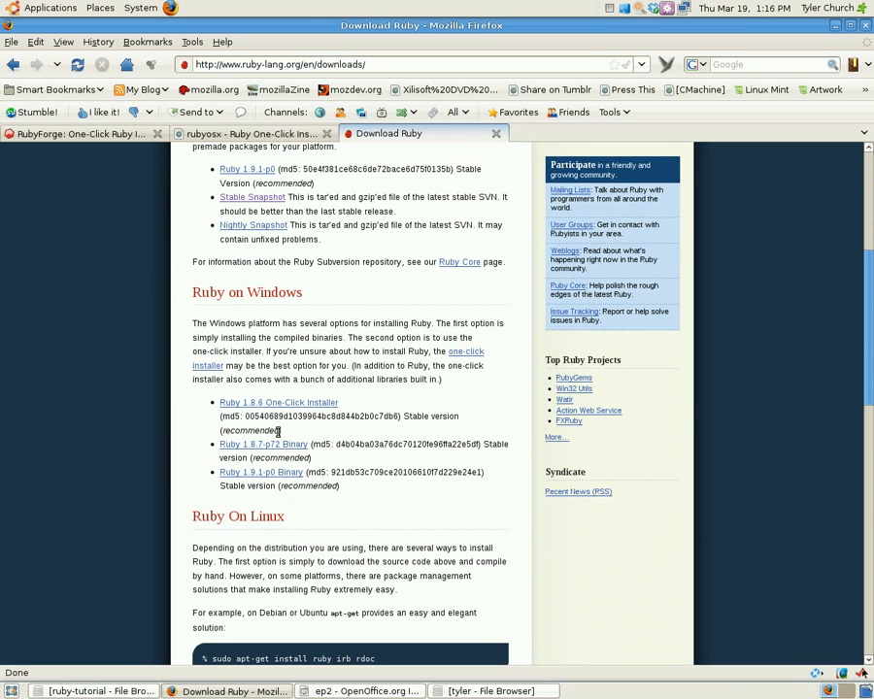
{"action": "mouse_move", "coordinate": [490, 387]}
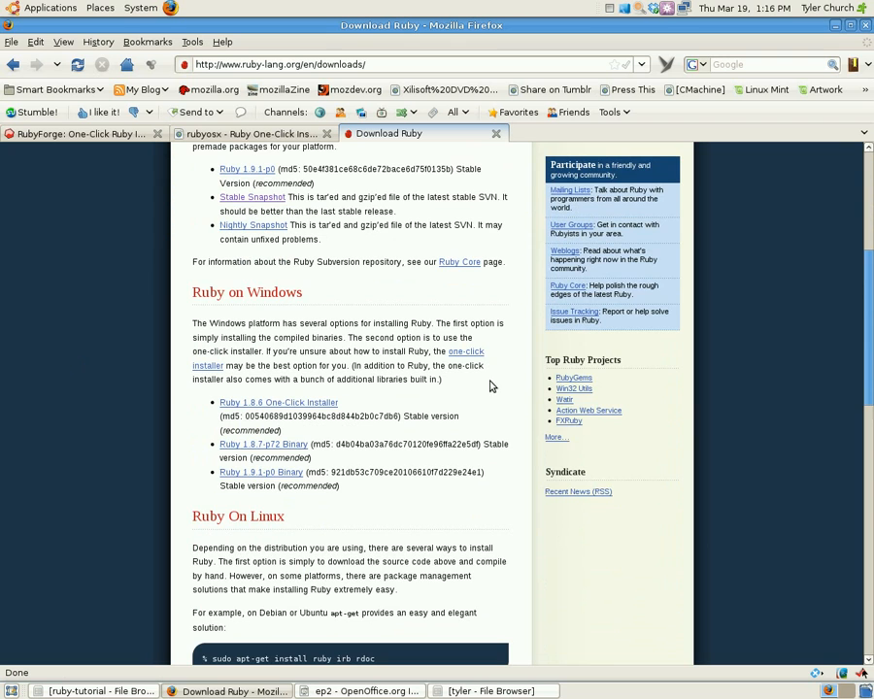
{"action": "scroll", "scroll_direction": "down", "scroll_amount": 3}
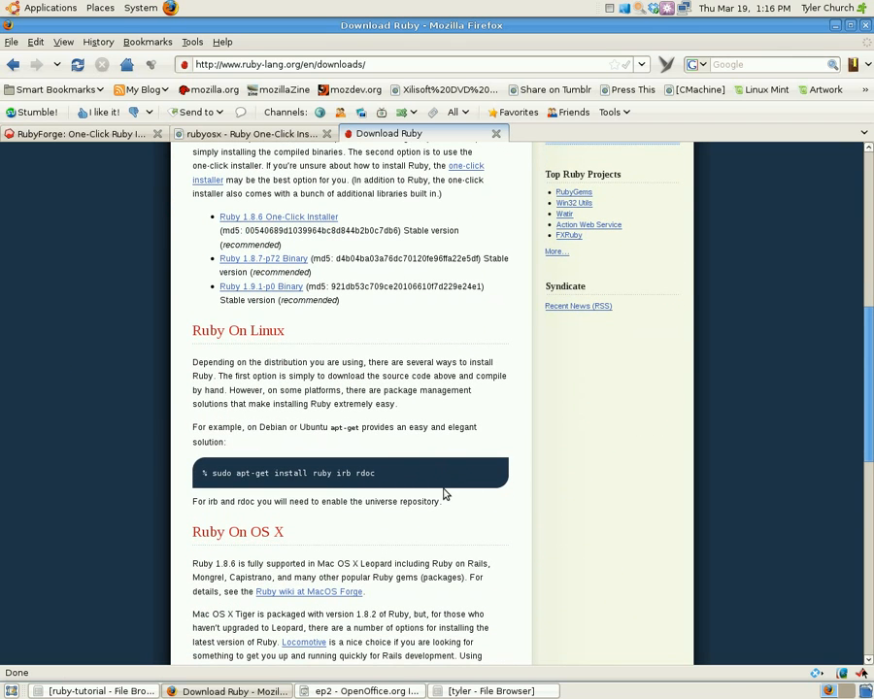
{"action": "double_click", "coordinate": [291, 473]}
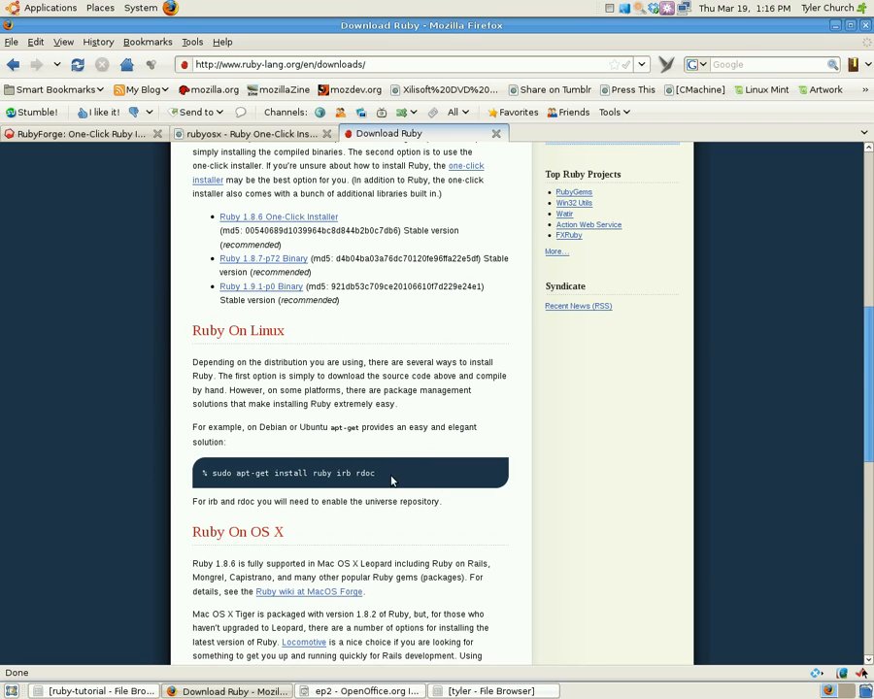
{"action": "mouse_move", "coordinate": [25, 585]}
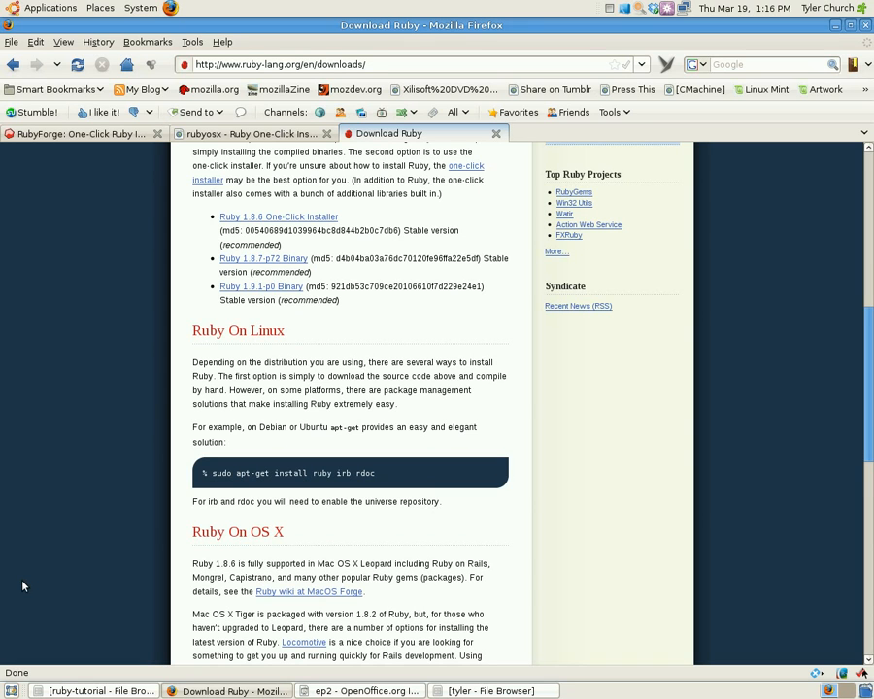
{"action": "mouse_move", "coordinate": [137, 483]}
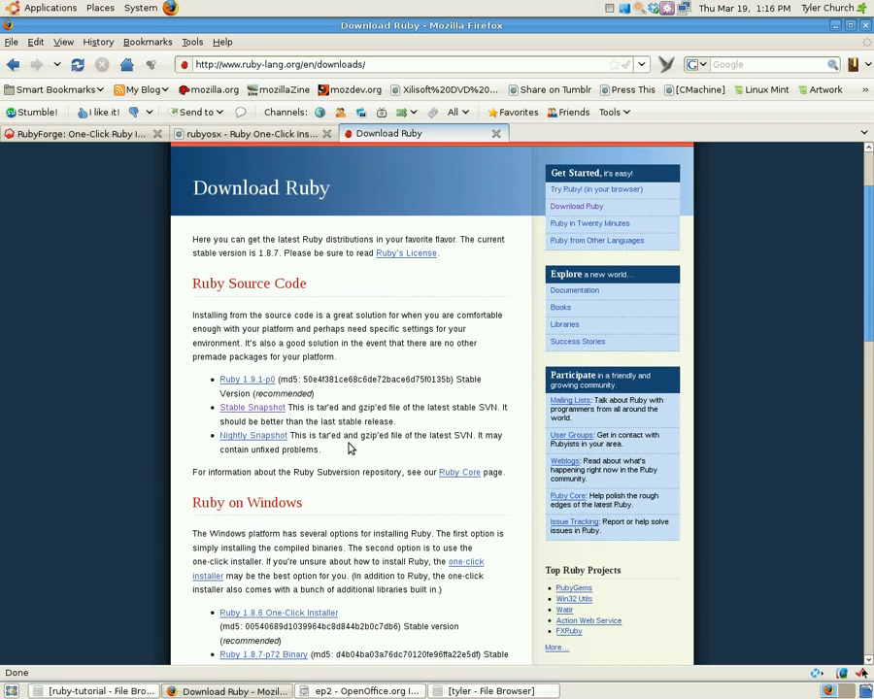
{"action": "mouse_move", "coordinate": [466, 429]}
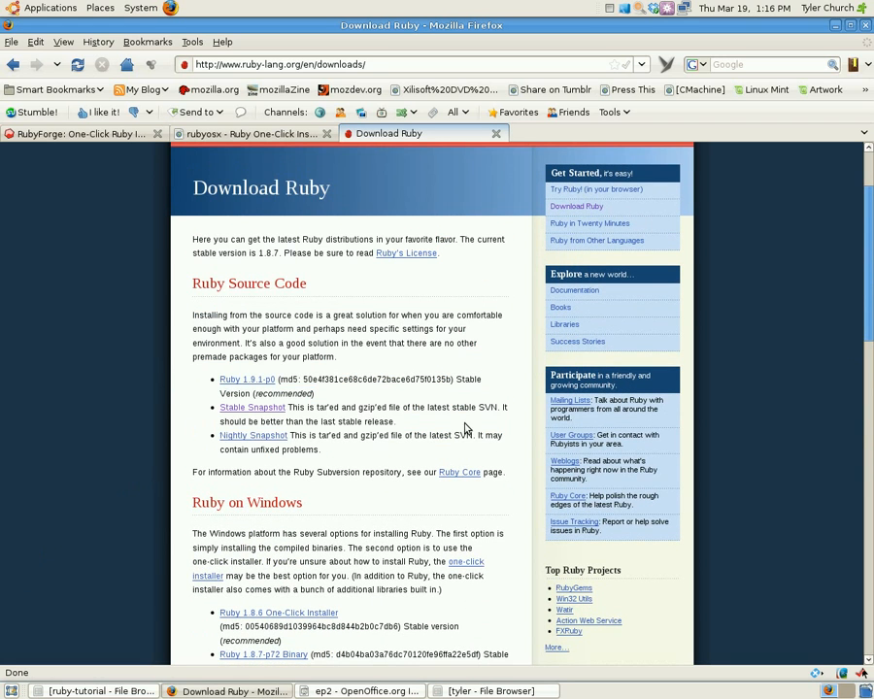
{"action": "scroll", "scroll_direction": "down", "scroll_amount": 3}
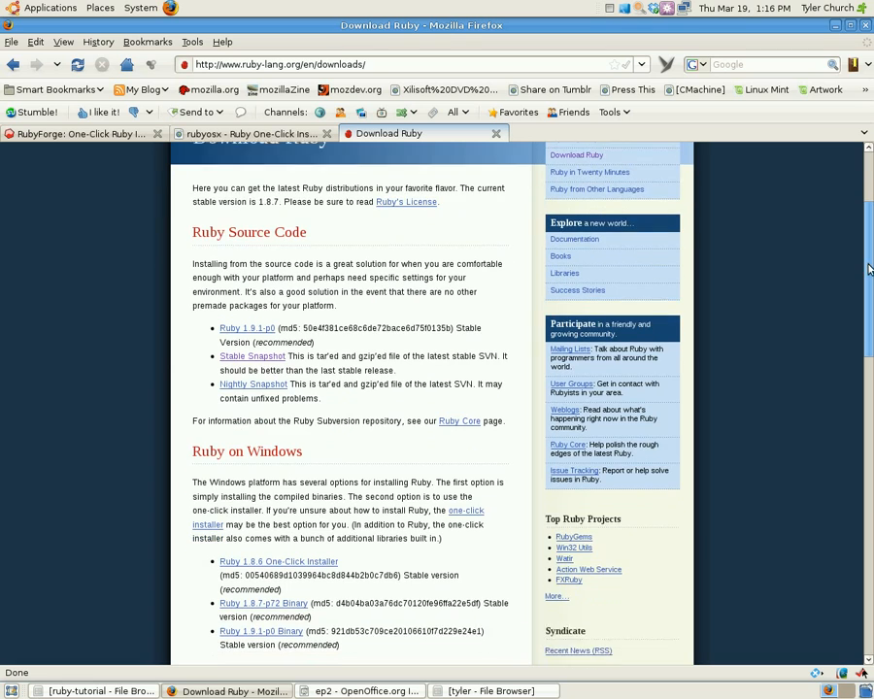
{"action": "scroll", "scroll_direction": "down", "scroll_amount": 3}
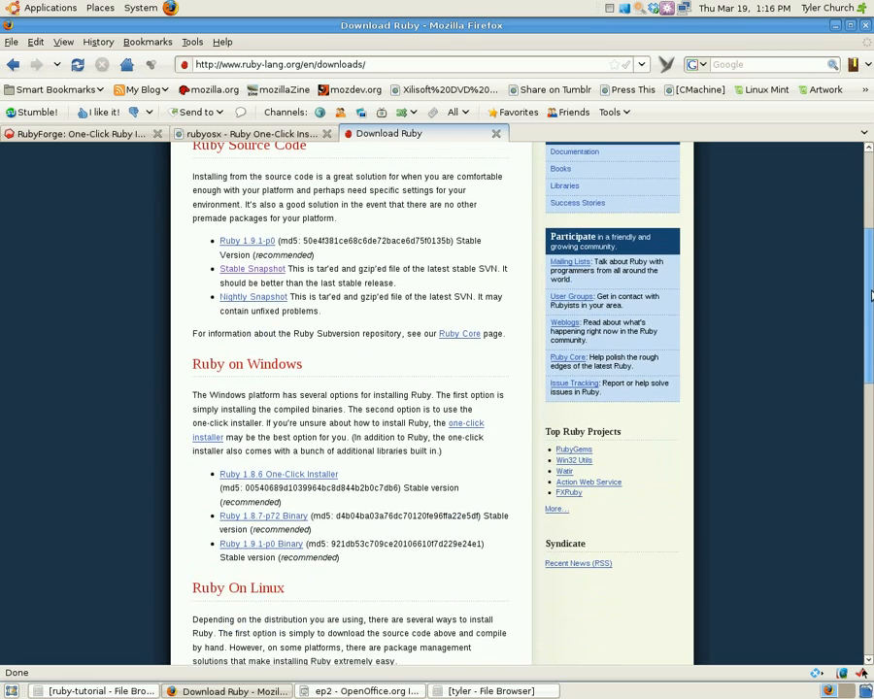
{"action": "scroll", "scroll_direction": "down", "scroll_amount": 3}
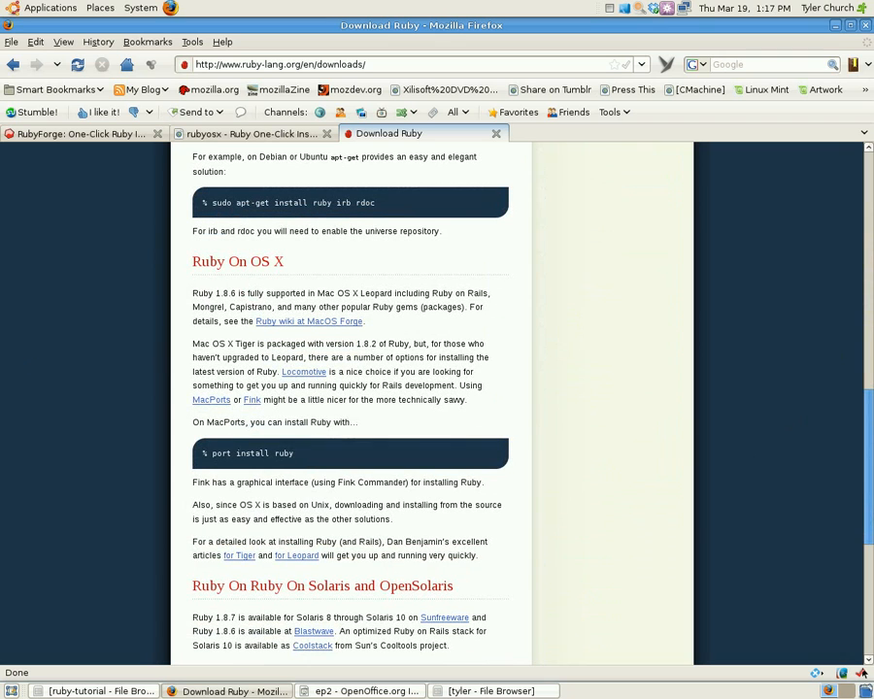
{"action": "mouse_move", "coordinate": [317, 455]}
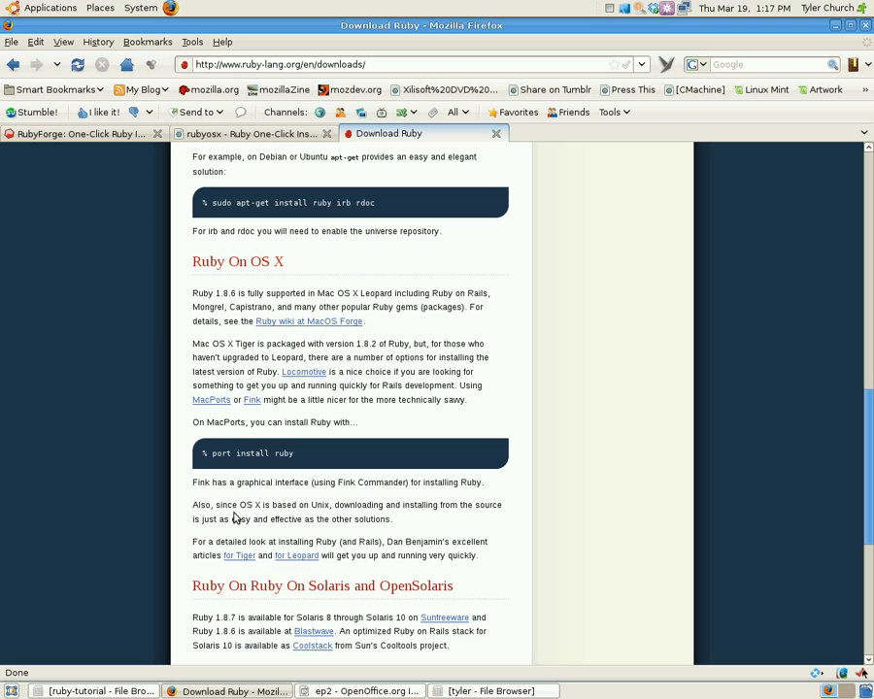
{"action": "mouse_move", "coordinate": [112, 190]}
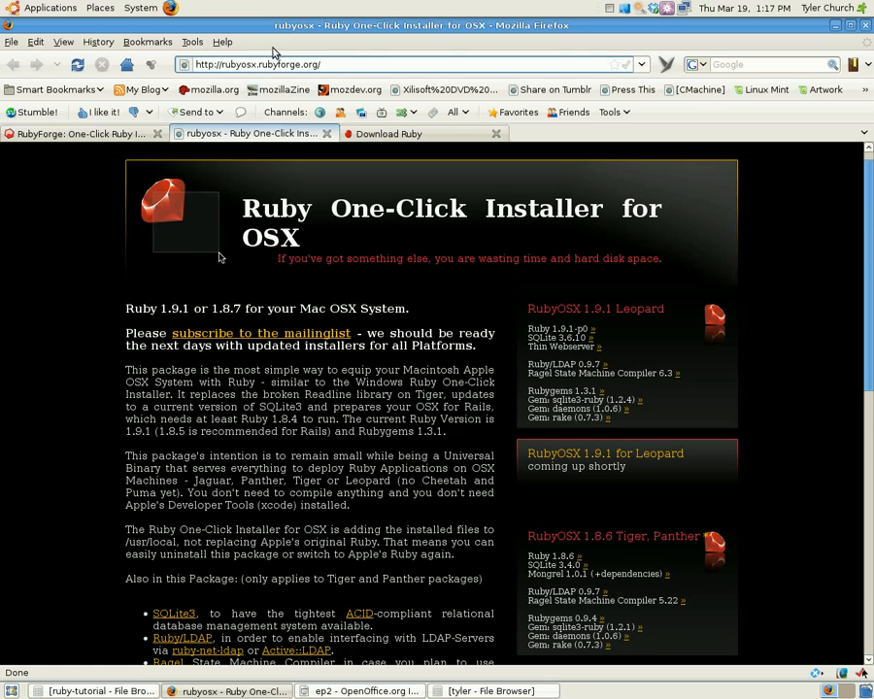
- Scroll through the Ruby One-Click Installer for OSX page on the rubyosx tab
{"action": "scroll", "scroll_direction": "down", "scroll_amount": 3}
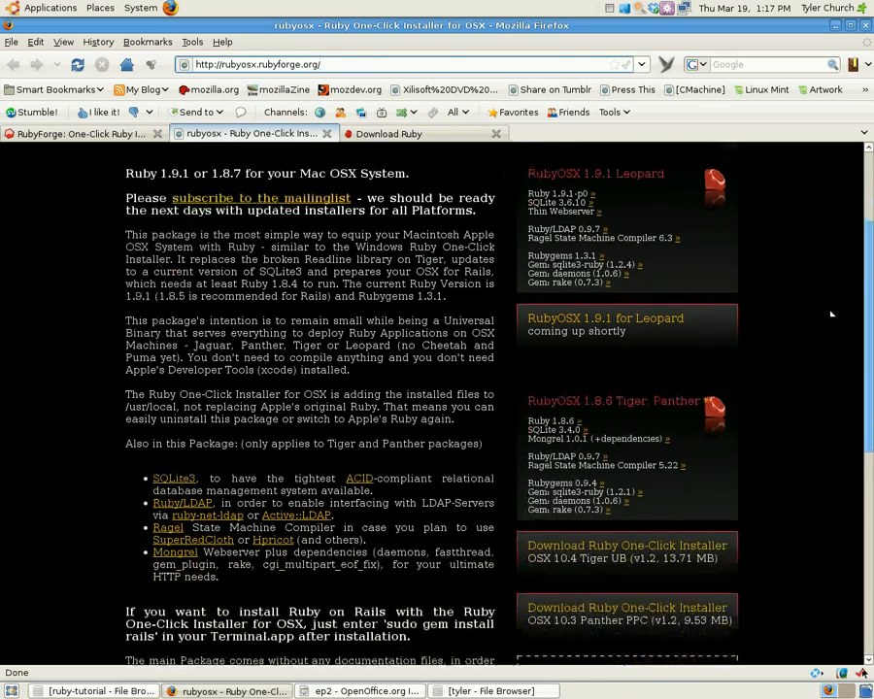
{"action": "scroll", "scroll_direction": "down", "scroll_amount": 3}
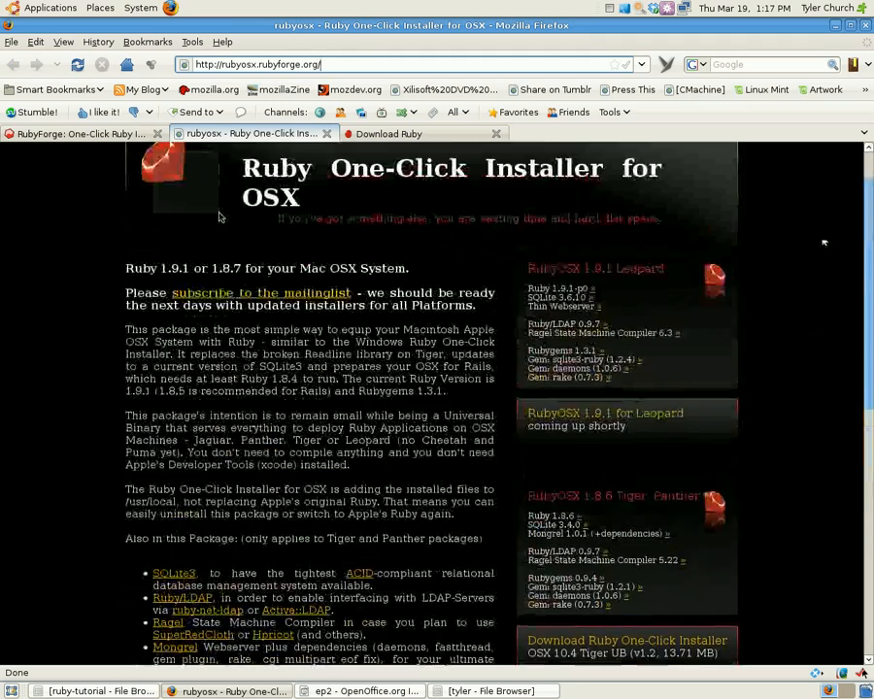
{"action": "scroll", "scroll_direction": "down", "scroll_amount": 3}
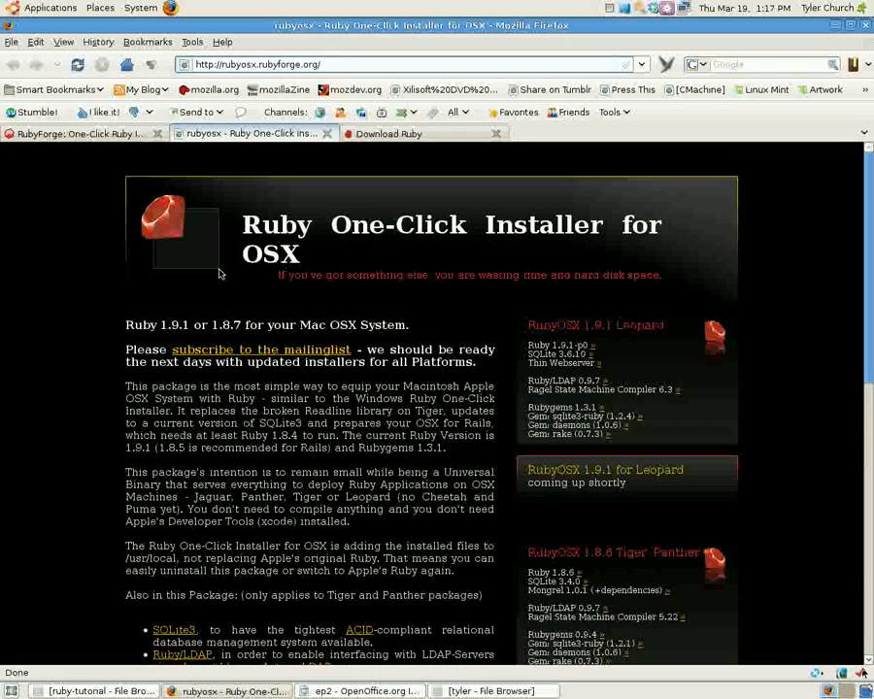
{"action": "mouse_move", "coordinate": [693, 475]}
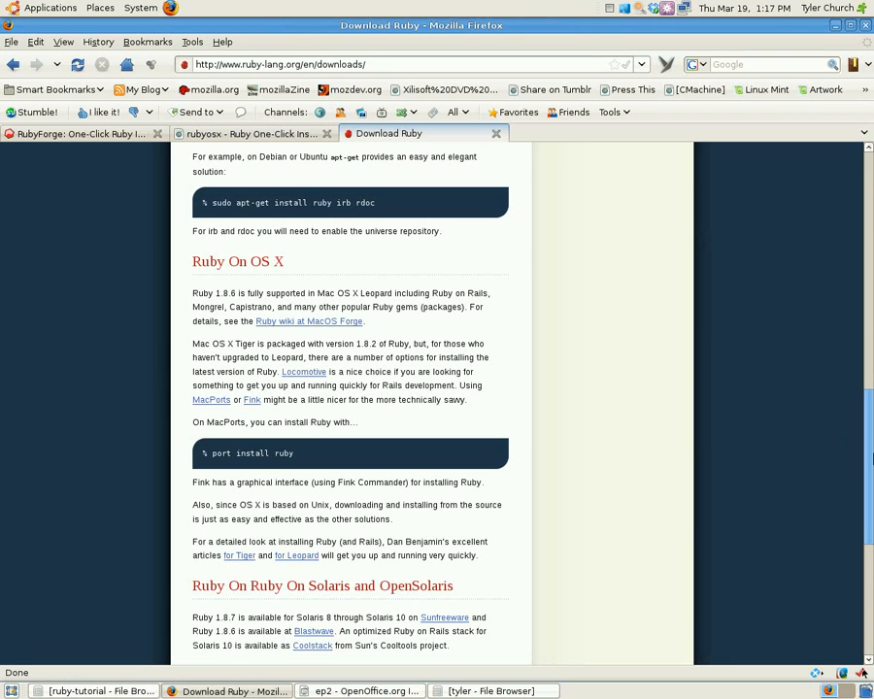
- Scroll down the Download Ruby platform sections, return to the top, then bring up gedit
{"action": "scroll", "scroll_direction": "down", "scroll_amount": 3}
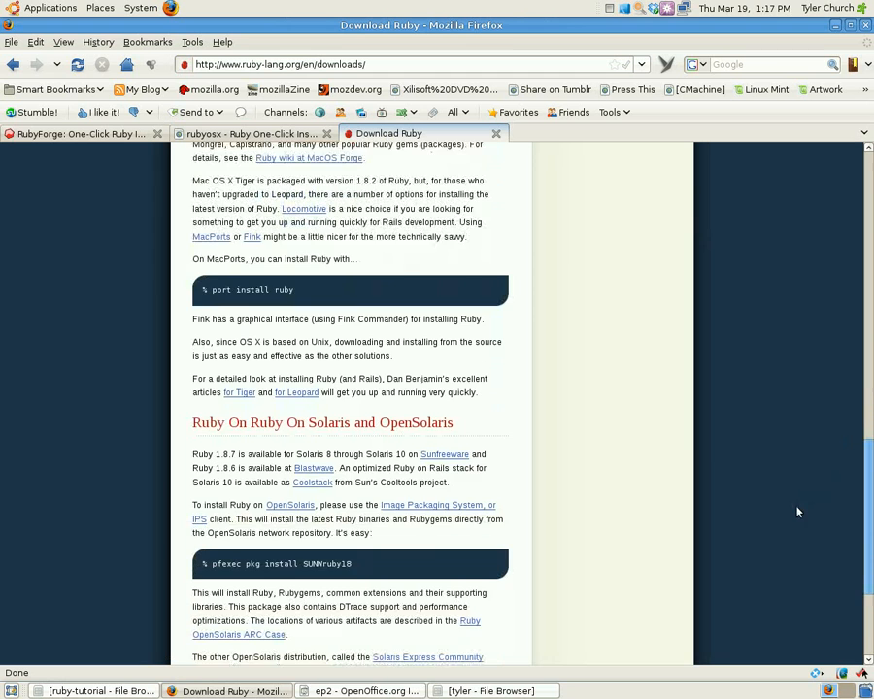
{"action": "scroll", "scroll_direction": "down", "scroll_amount": 3}
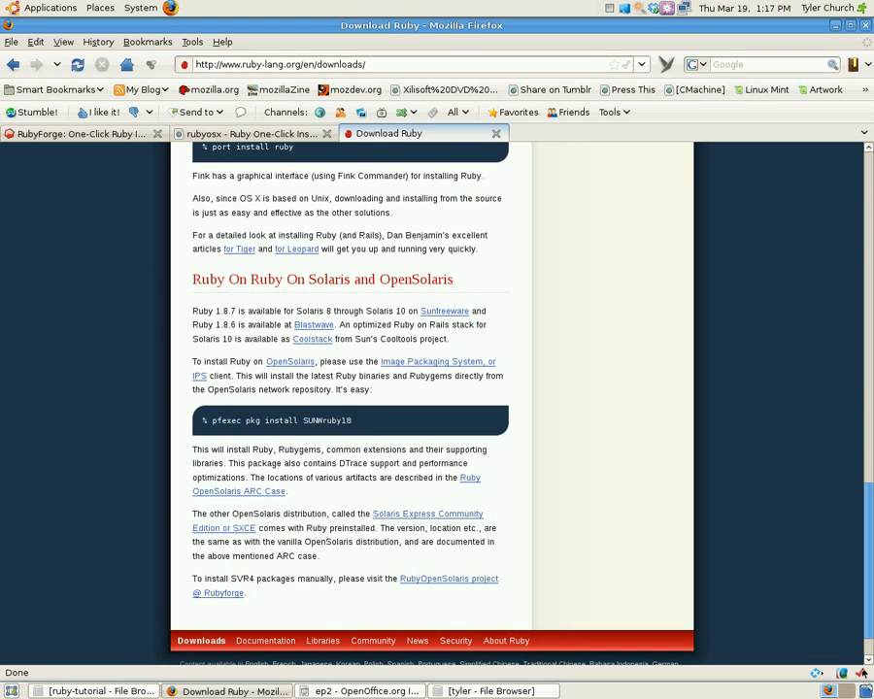
{"action": "scroll", "scroll_direction": "up", "scroll_amount": 3}
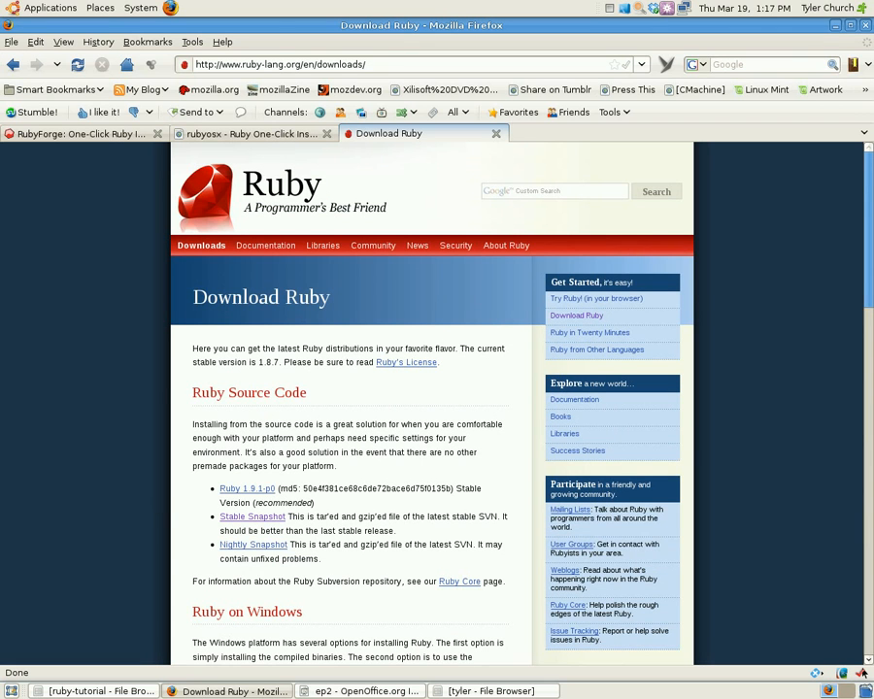
{"action": "left_click", "coordinate": [50, 8]}
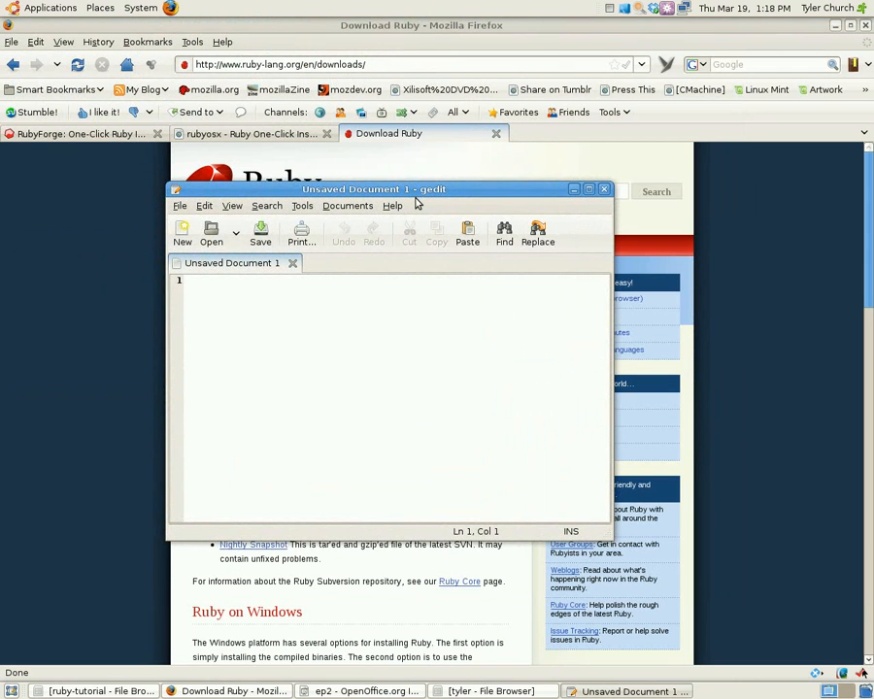
{"action": "mouse_move", "coordinate": [401, 135]}
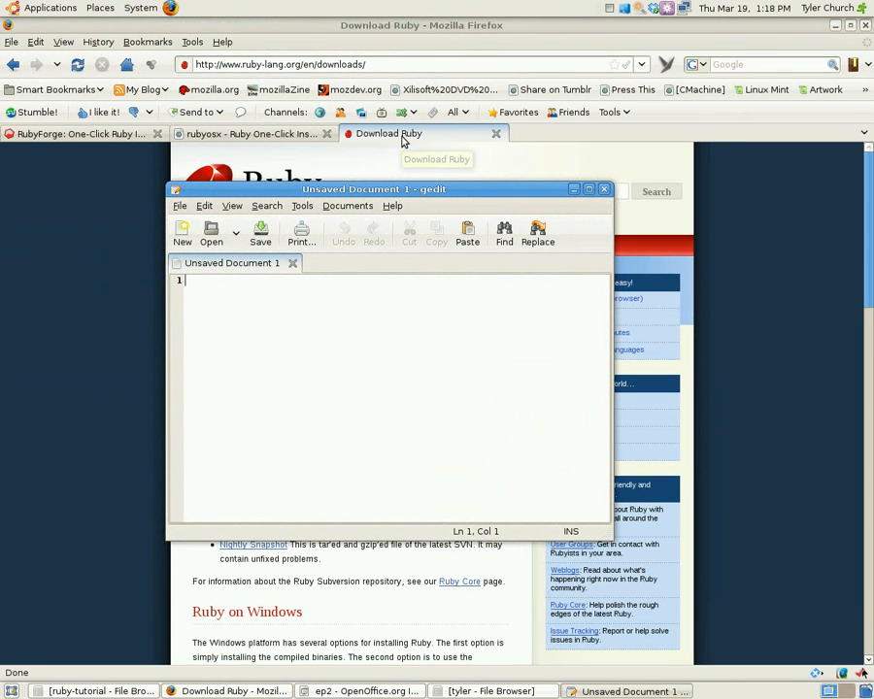
{"action": "mouse_move", "coordinate": [396, 423]}
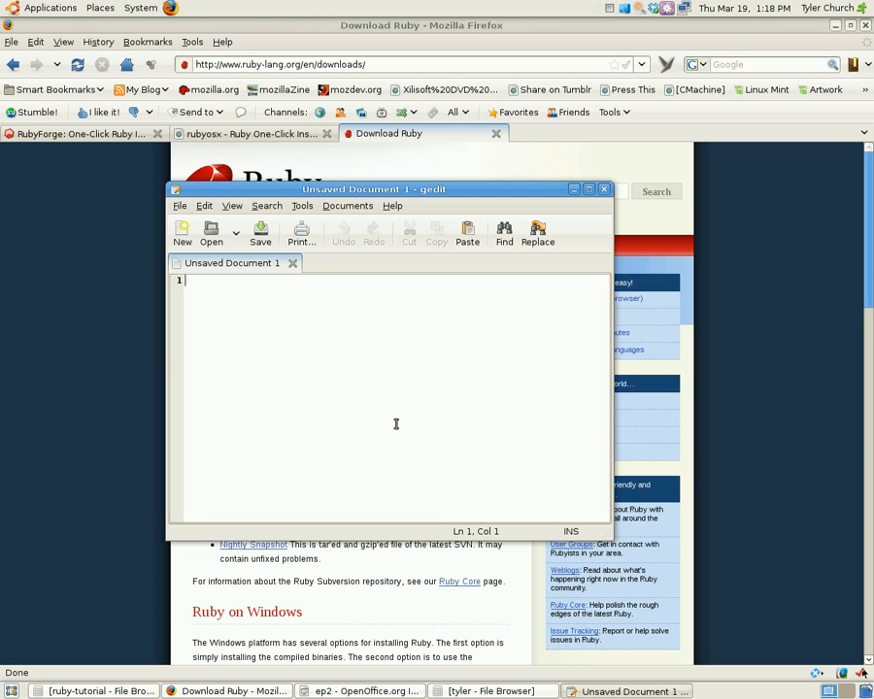
- Type puts "Hello World!" into the new gedit document and start saving it
{"action": "type", "text": "put"}
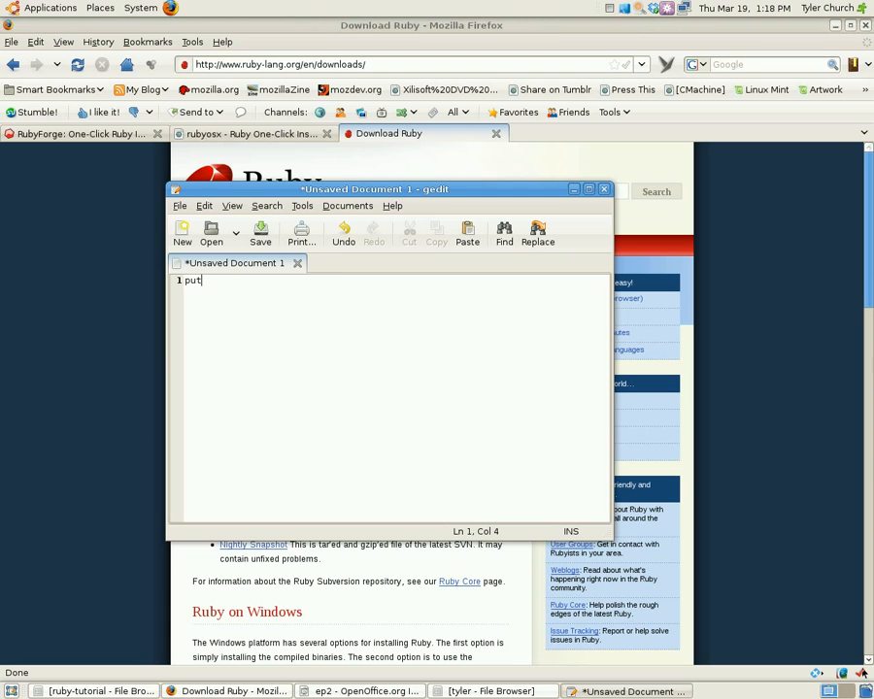
{"action": "type", "text": "s *"}
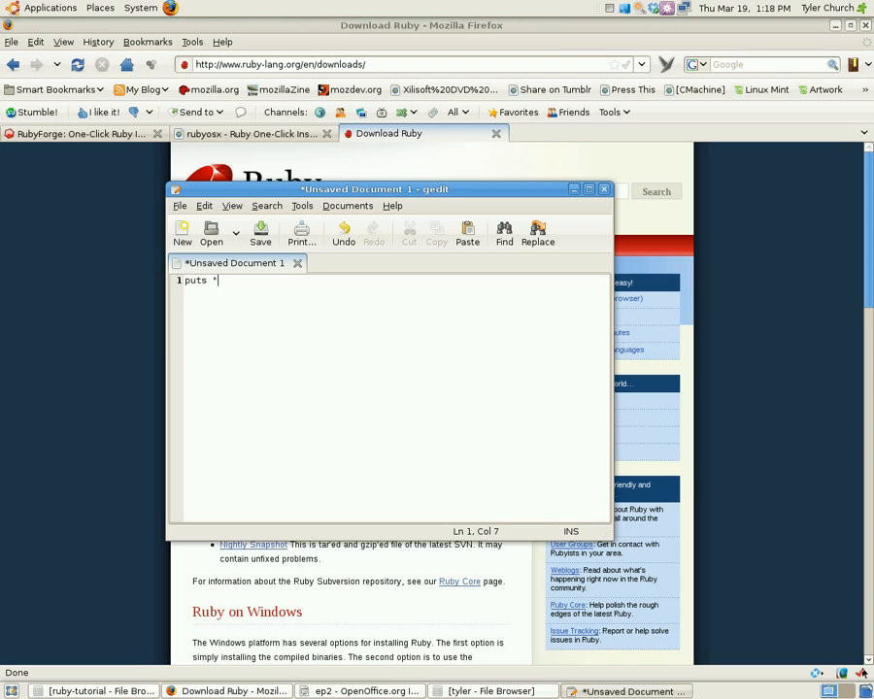
{"action": "type", "text": "Hello World"}
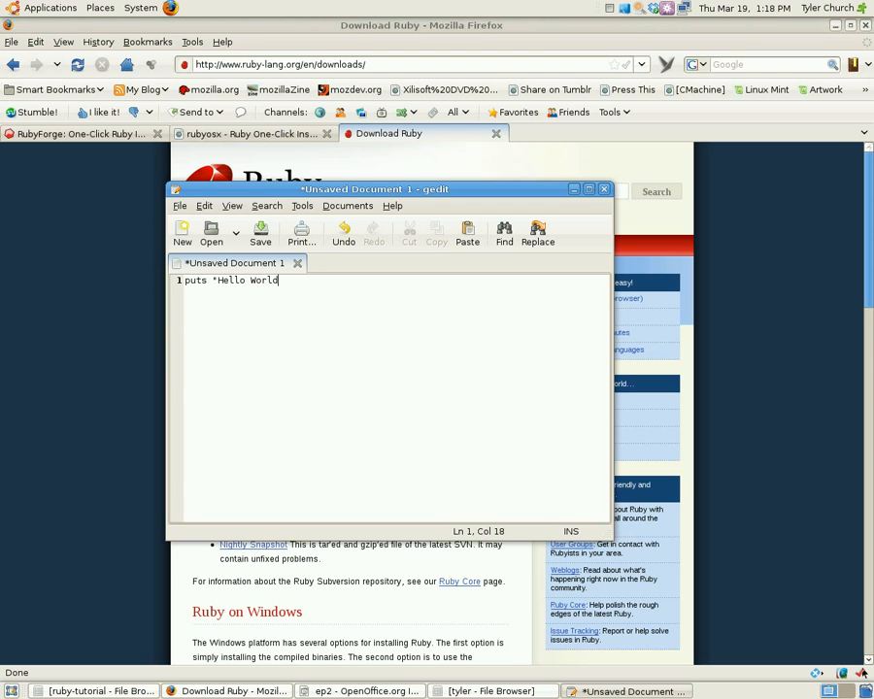
{"action": "type", "text": "!\""}
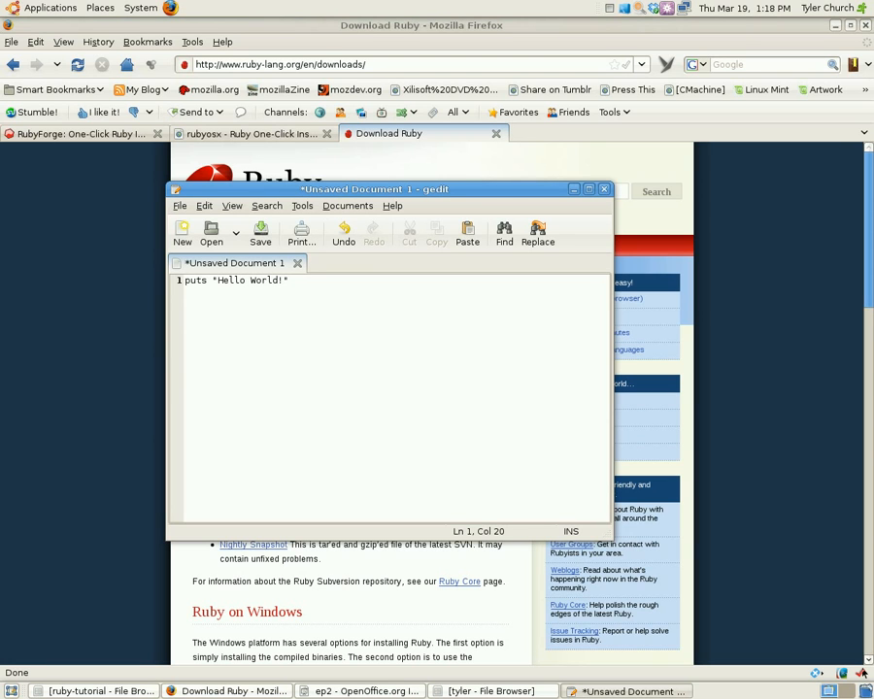
{"action": "left_click", "coordinate": [260, 233]}
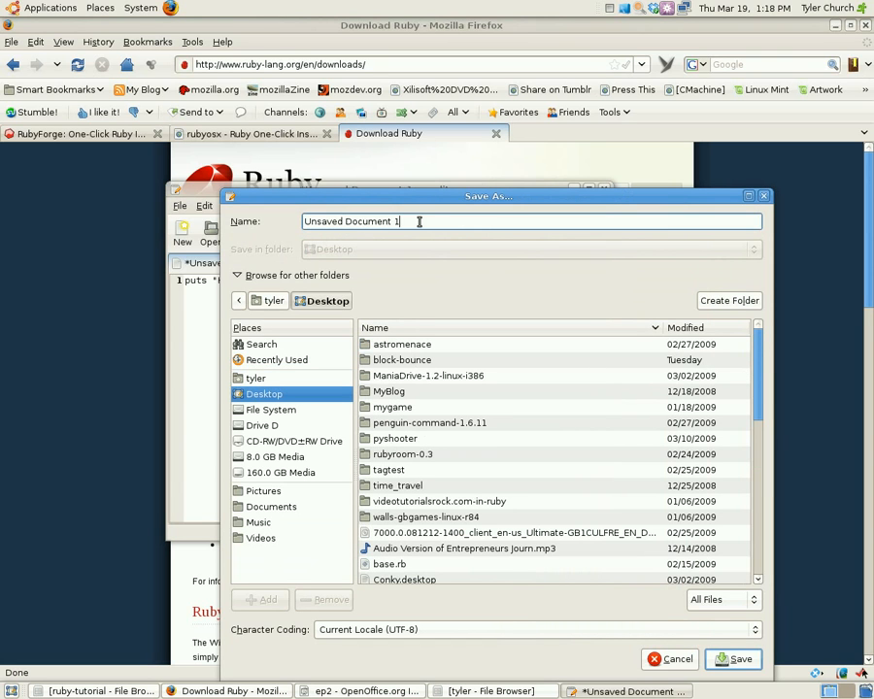
- Name the file hello.rb in the Desktop folder and save it
{"action": "type", "text": "hello.rb"}
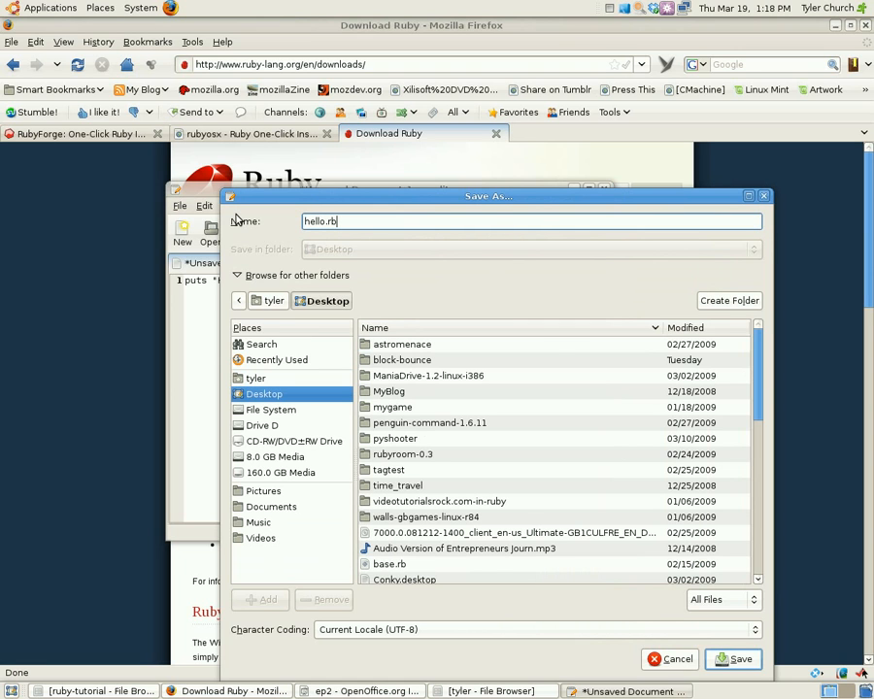
{"action": "left_click", "coordinate": [734, 660]}
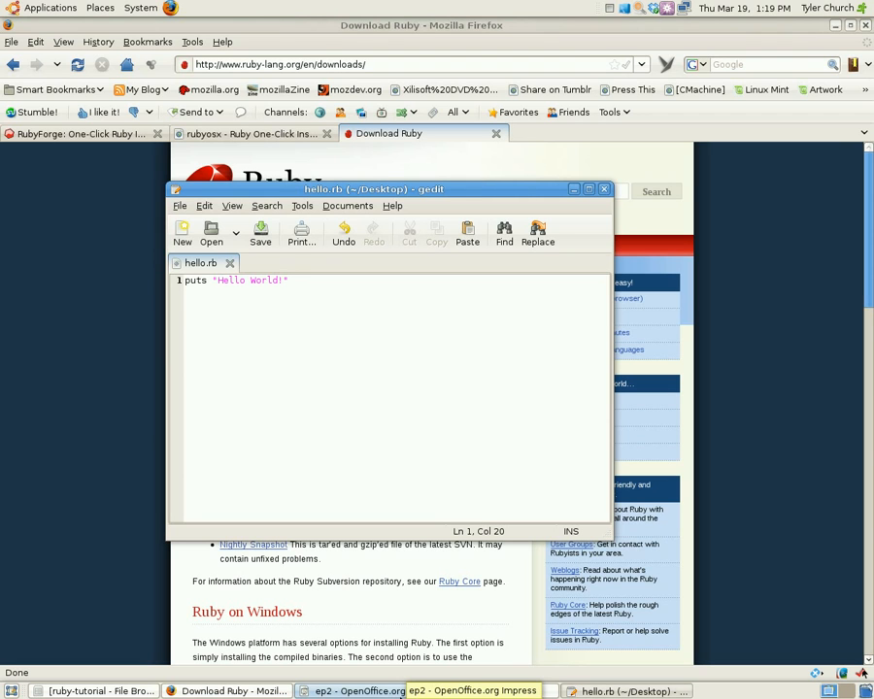
{"action": "left_click", "coordinate": [287, 280]}
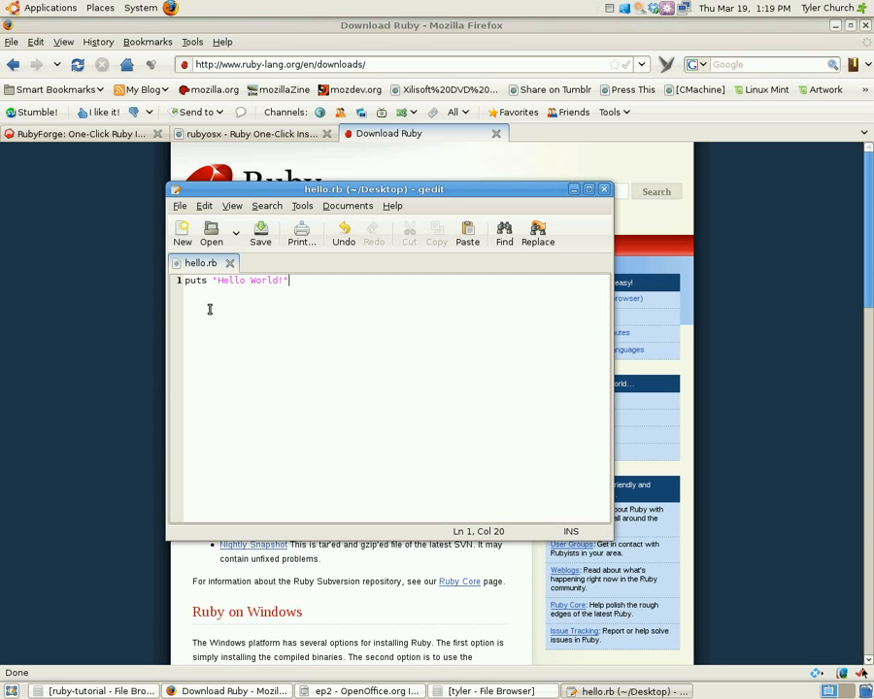
{"action": "left_click", "coordinate": [50, 8]}
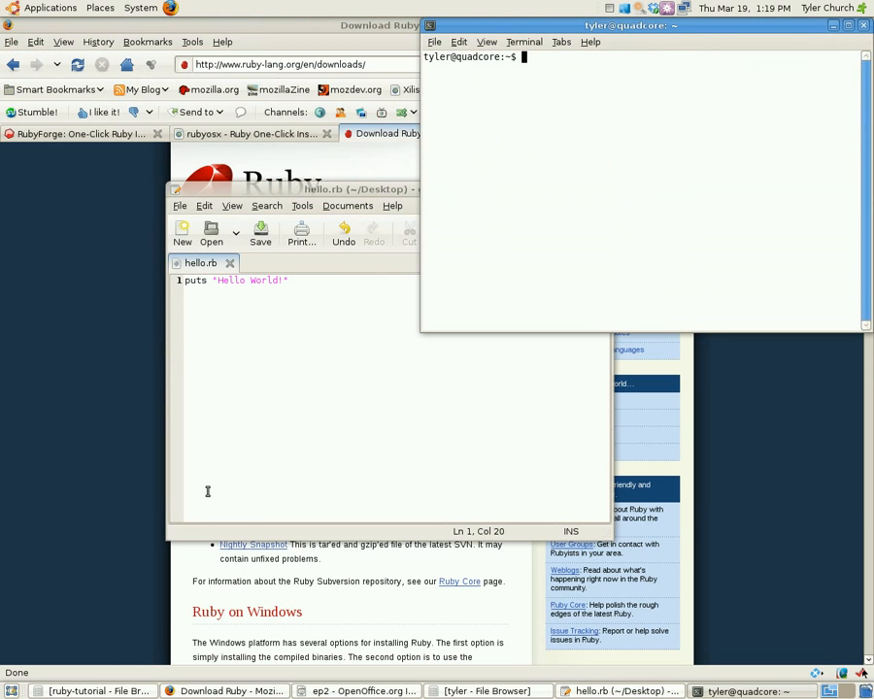
- Change into the Desktop directory with cd and begin typing the ruby command
{"action": "type", "text": "cd Desktop"}
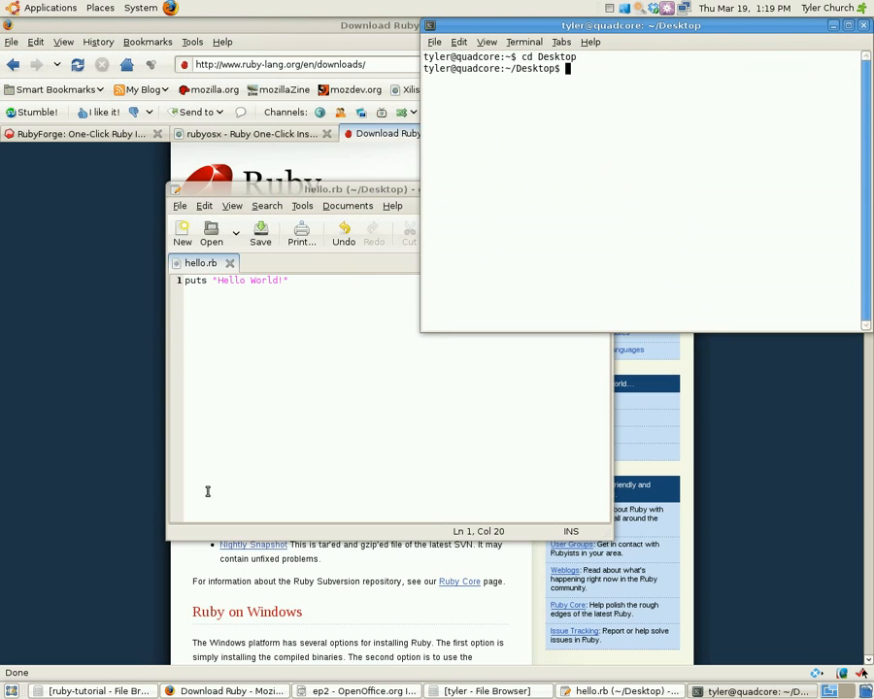
{"action": "type", "text": "ru"}
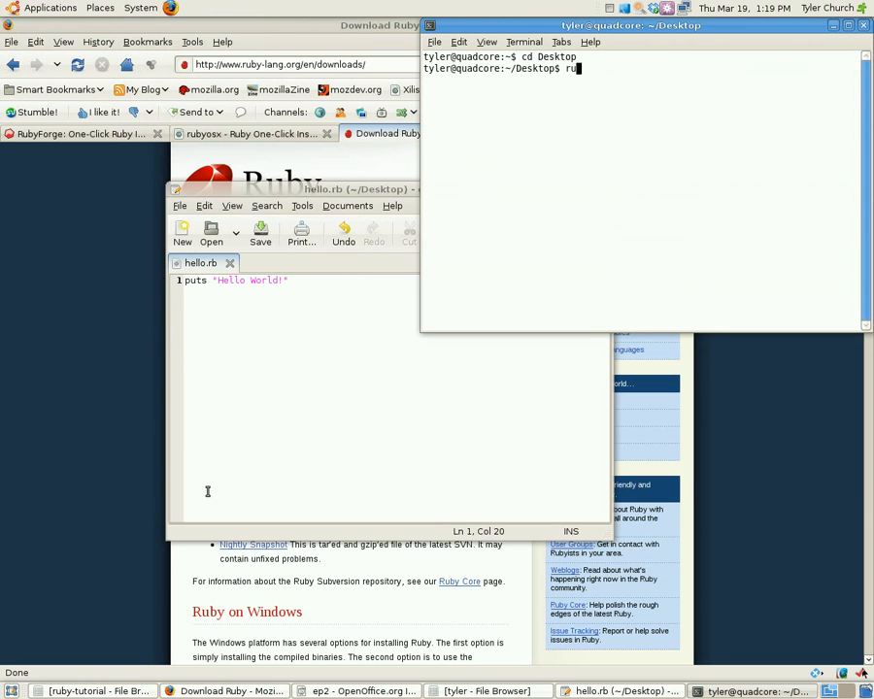